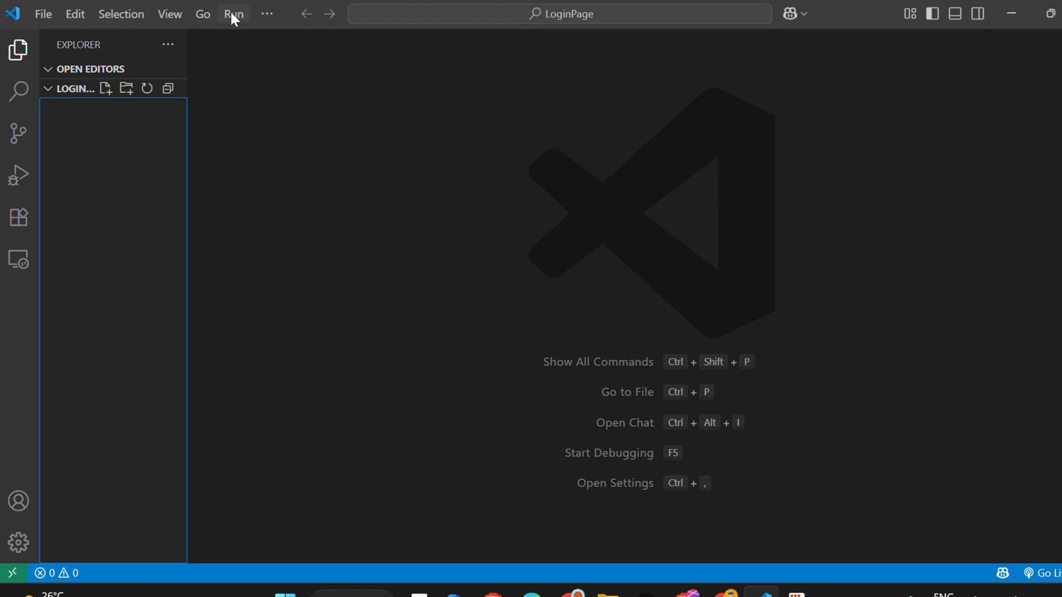
# Start a new PowerShell terminal in the LoginPage project folder via the overflow menu.
pyautogui.click(266, 13)
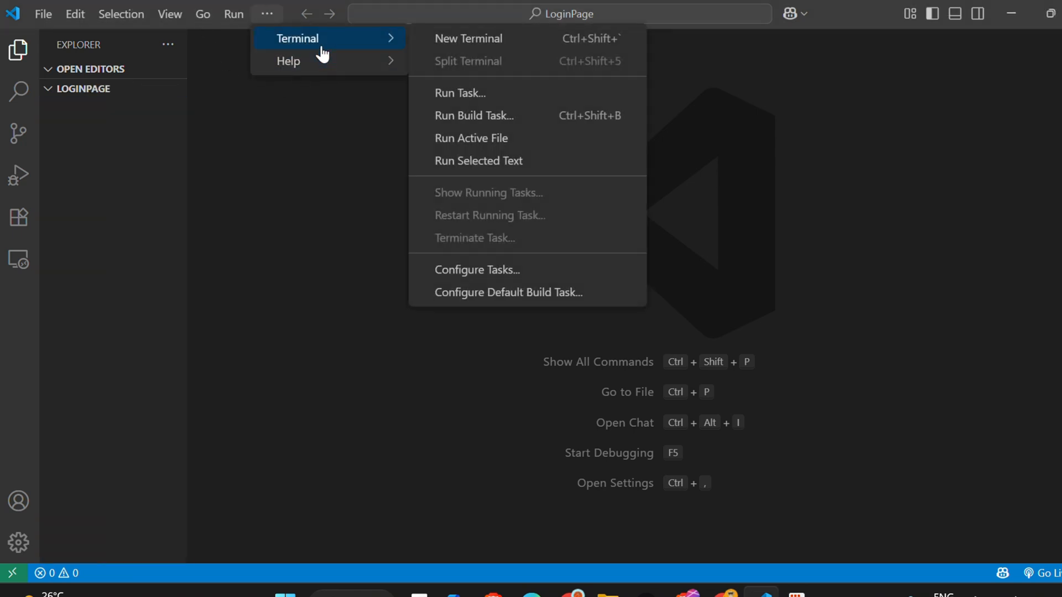
pyautogui.moveTo(467, 38)
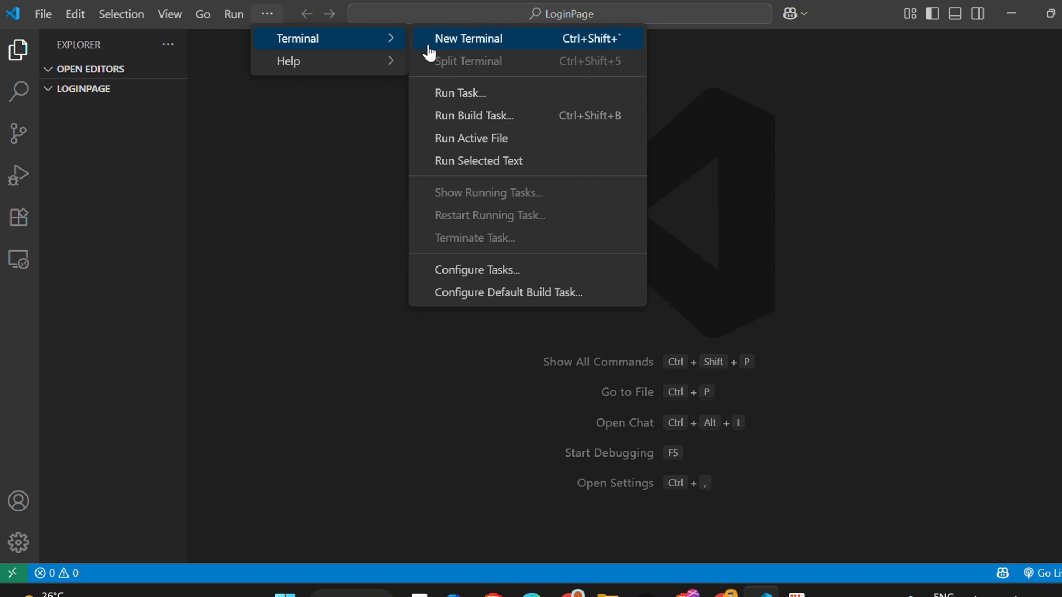
pyautogui.click(468, 37)
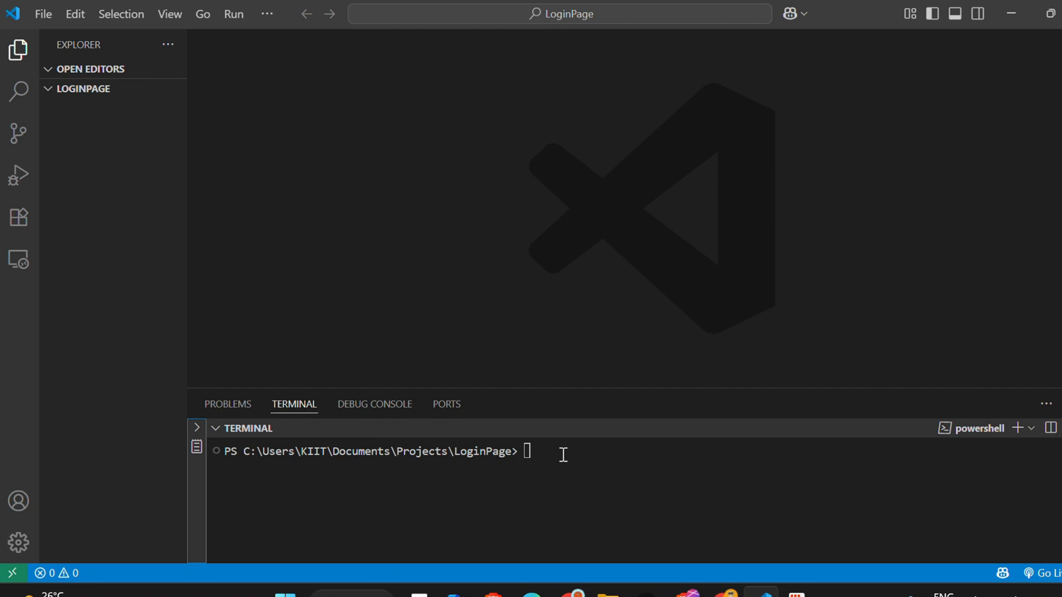
# Create the venv virtual environment with python -m venv venv and activate it.
pyautogui.write('python')
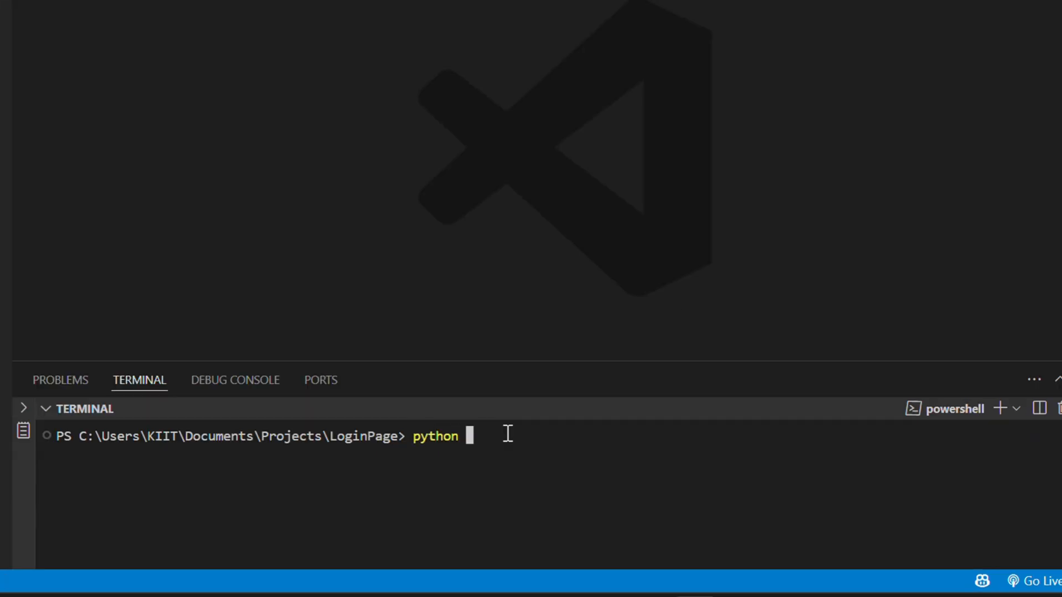
pyautogui.write('-m venv ven')
pyautogui.write('.\\')
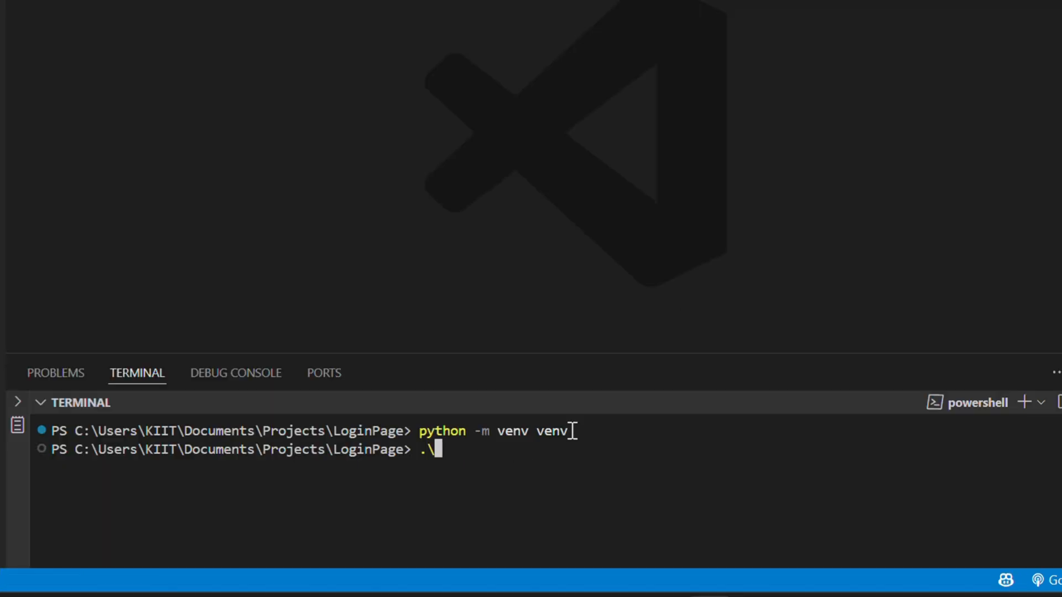
pyautogui.write('venv\\Scripts\\activate')
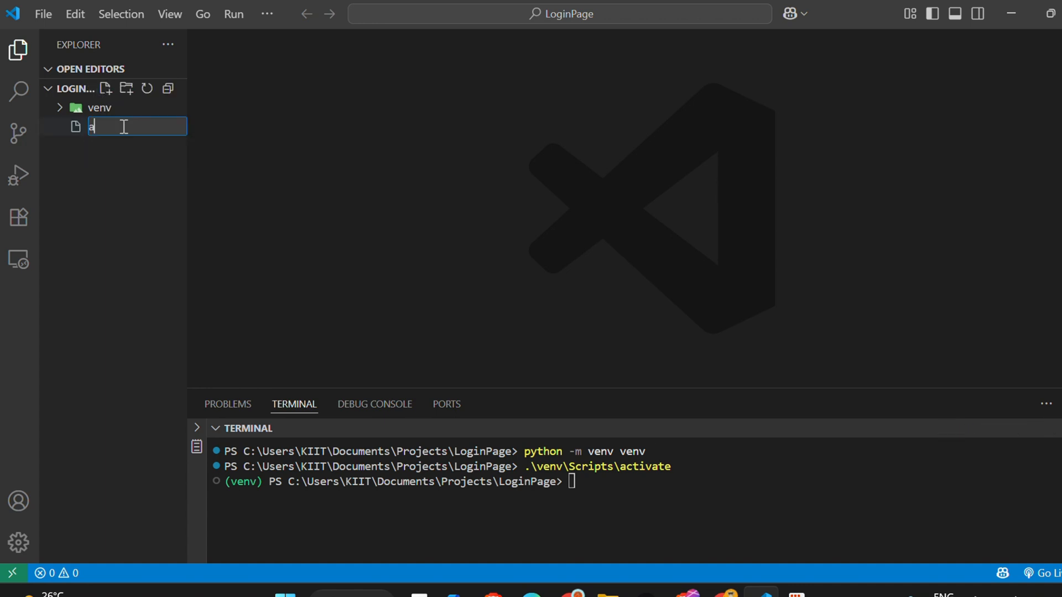
# Create app.py with the Flask login, welcome and logout routes and begin a flask command.
pyautogui.write('pp.py')
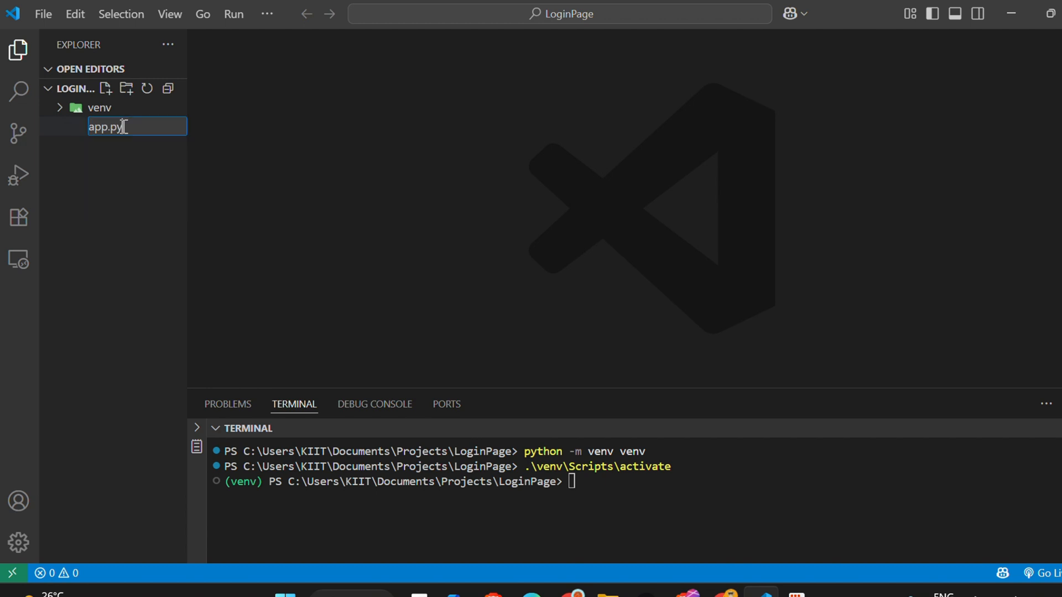
pyautogui.press('Enter')
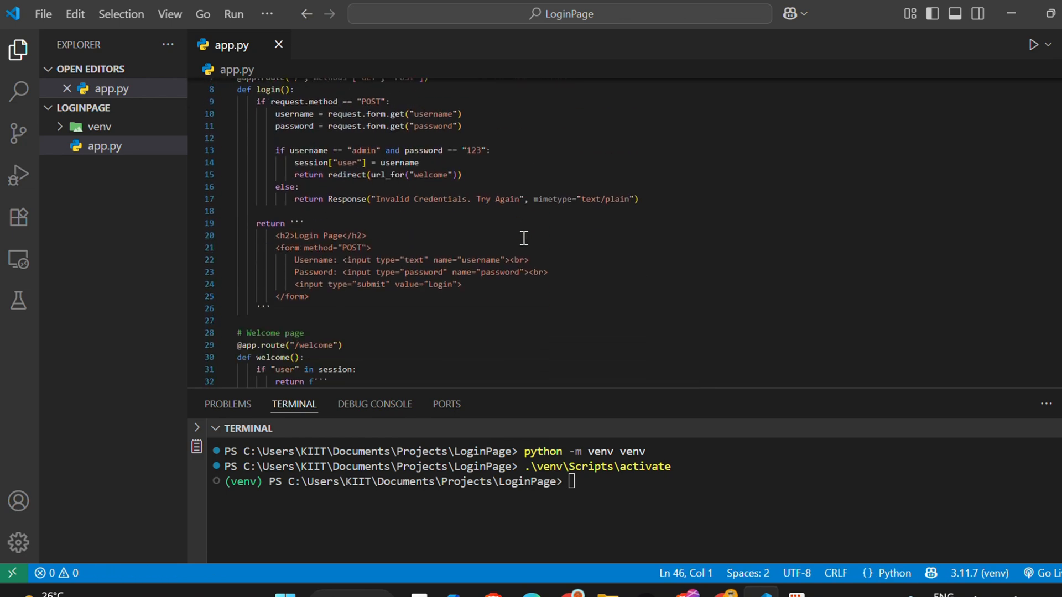
pyautogui.scroll(-3)
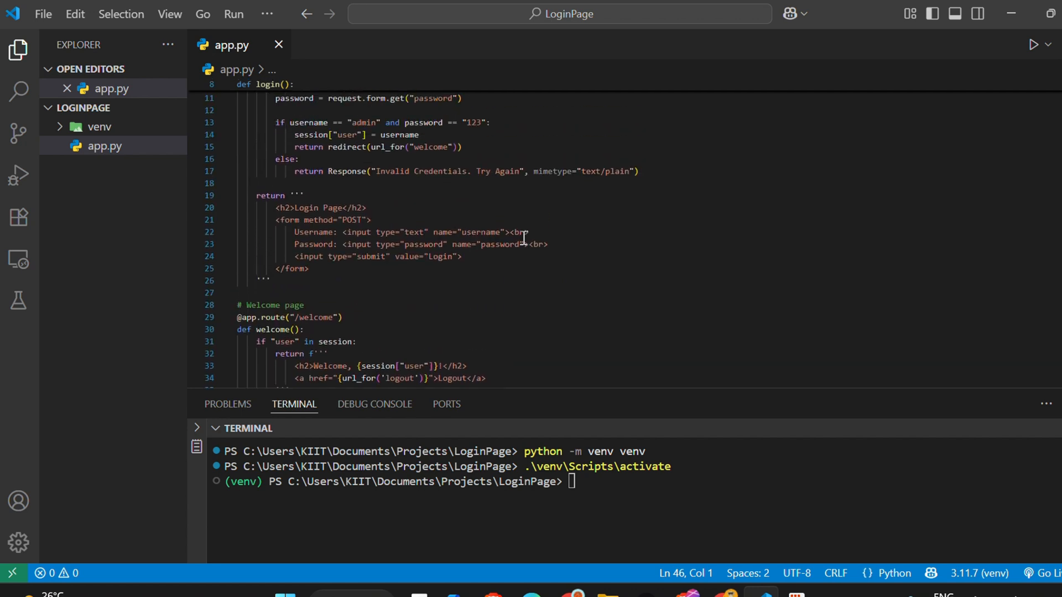
pyautogui.write('flaask')
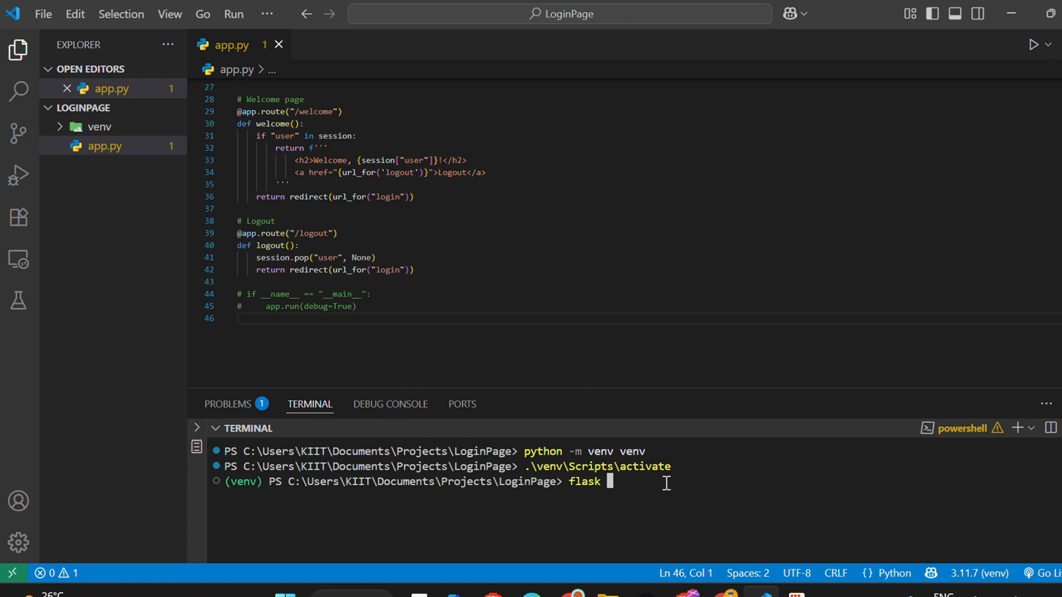
pyautogui.write('run')
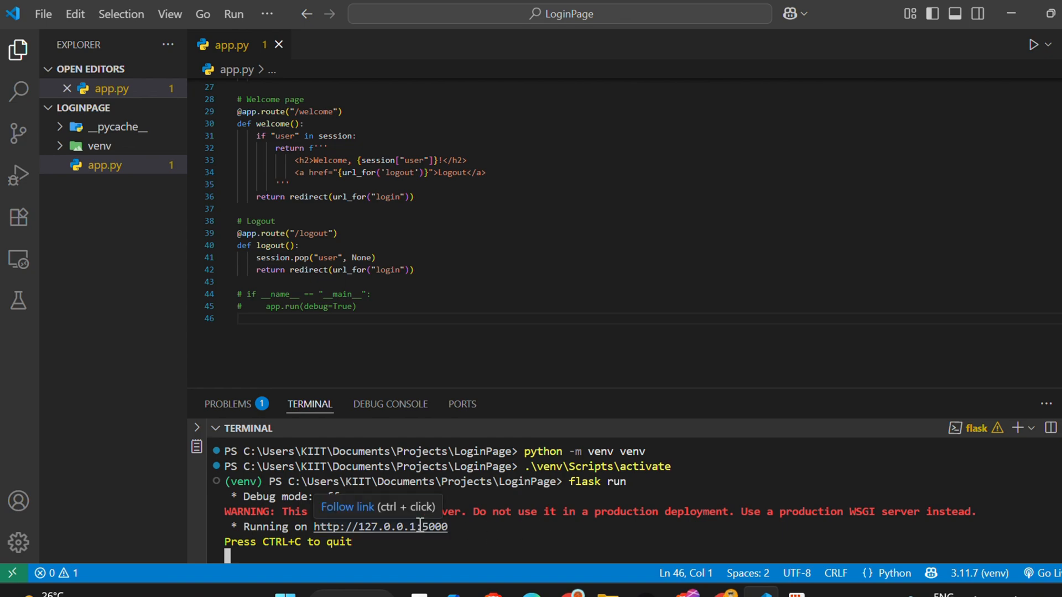
pyautogui.click(379, 526)
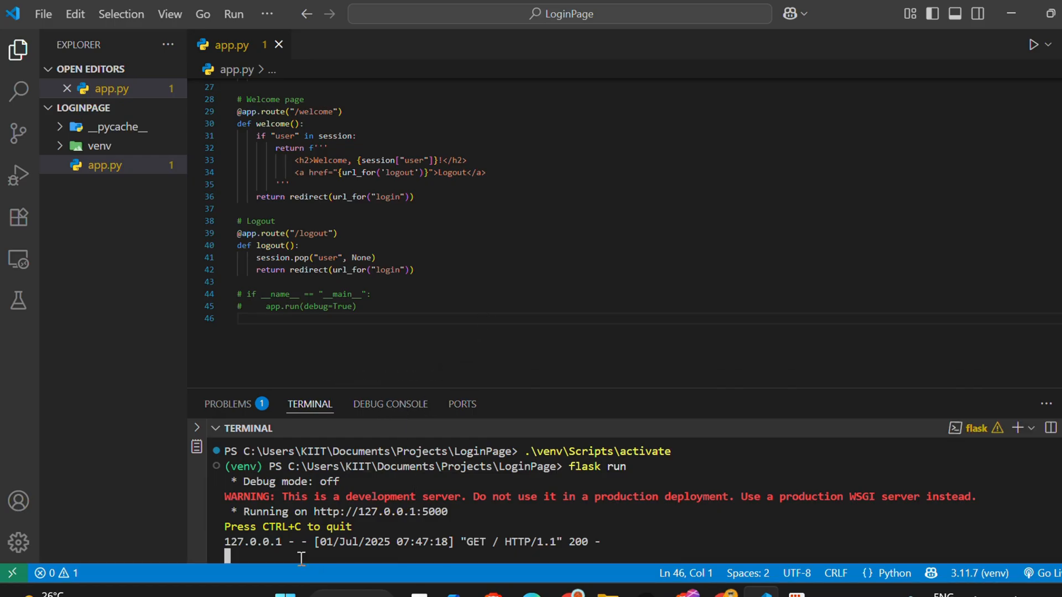
pyautogui.press('ctrl+c')
pyautogui.write('python app.py')
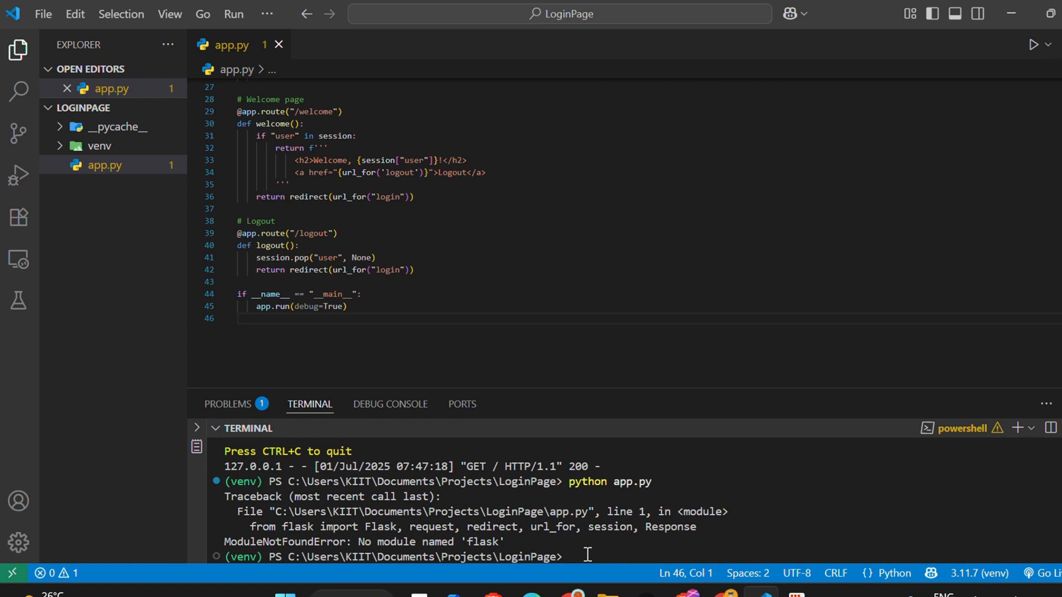
# Install Flask into the venv with pip install flask and upgrade pip to 25.1.1.
pyautogui.write('pip install')
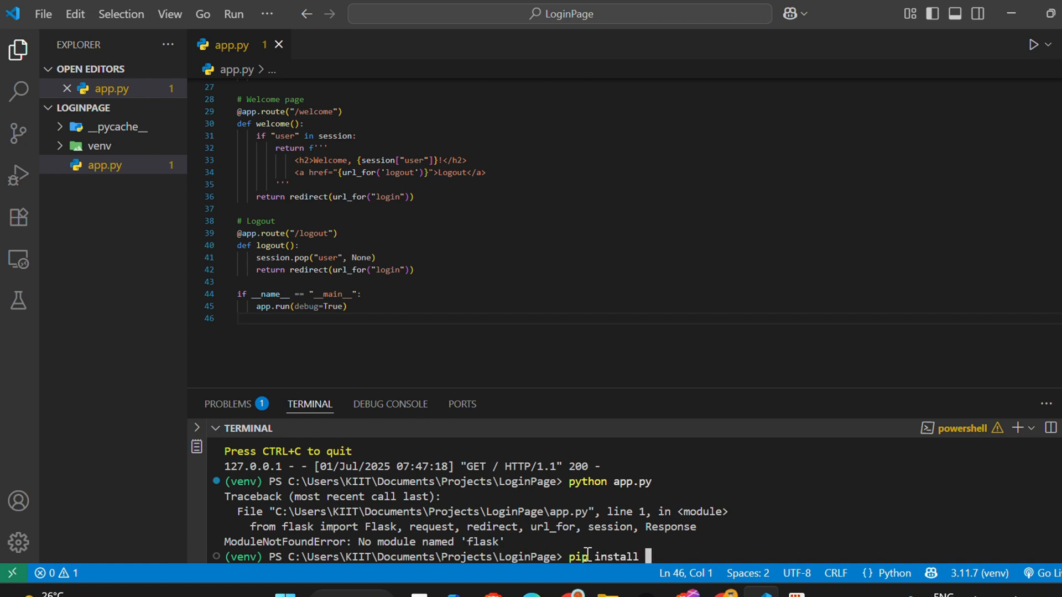
pyautogui.write('flask')
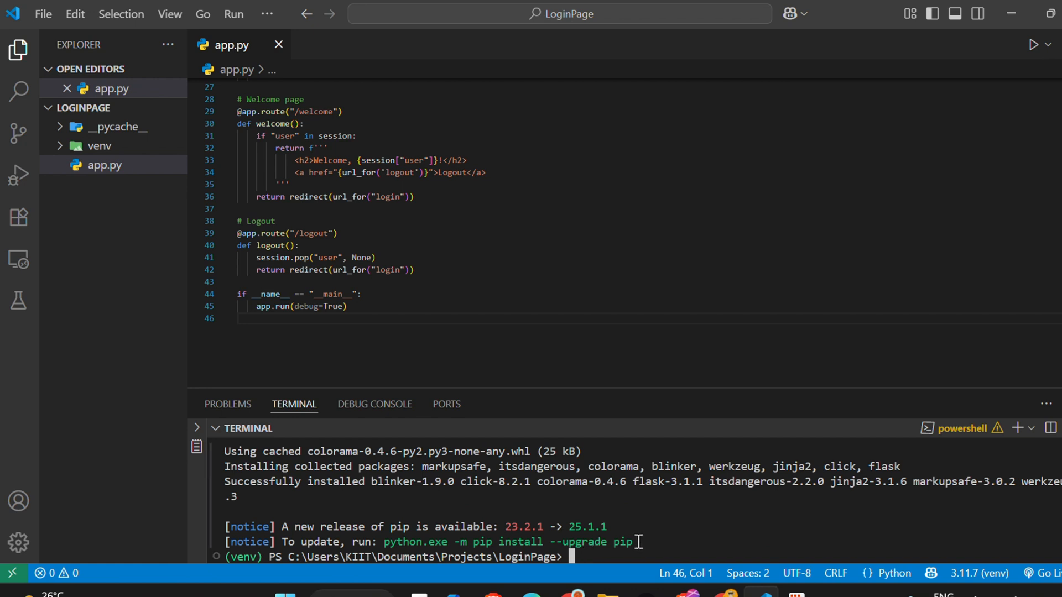
pyautogui.write('python.exe -m pip install --upgrade pip')
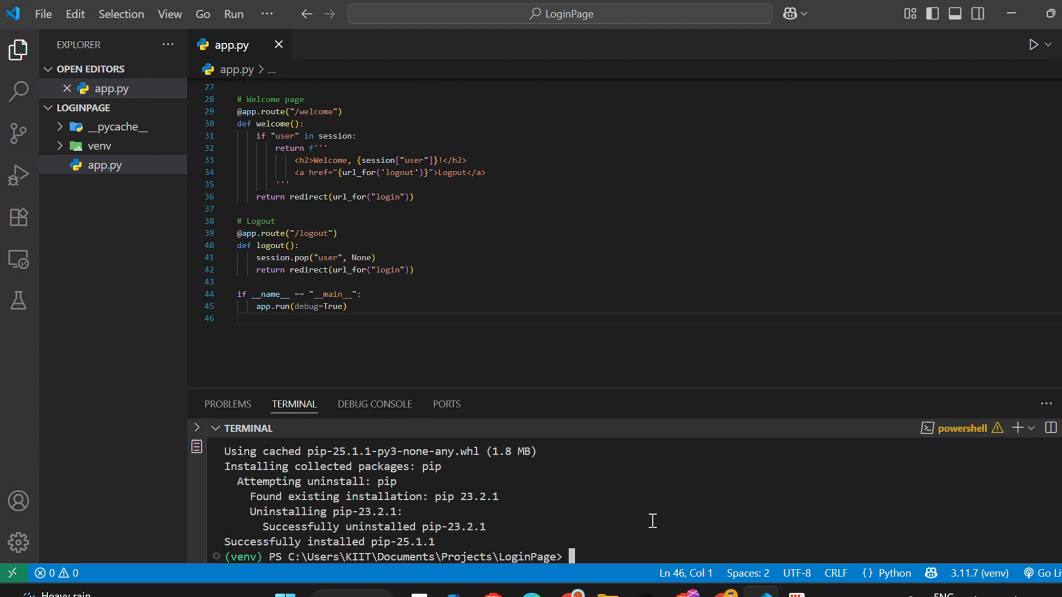
# Run python app.py with the debugger active and load the Login Page at 127.0.0.1:5000.
pyautogui.write('pyh')
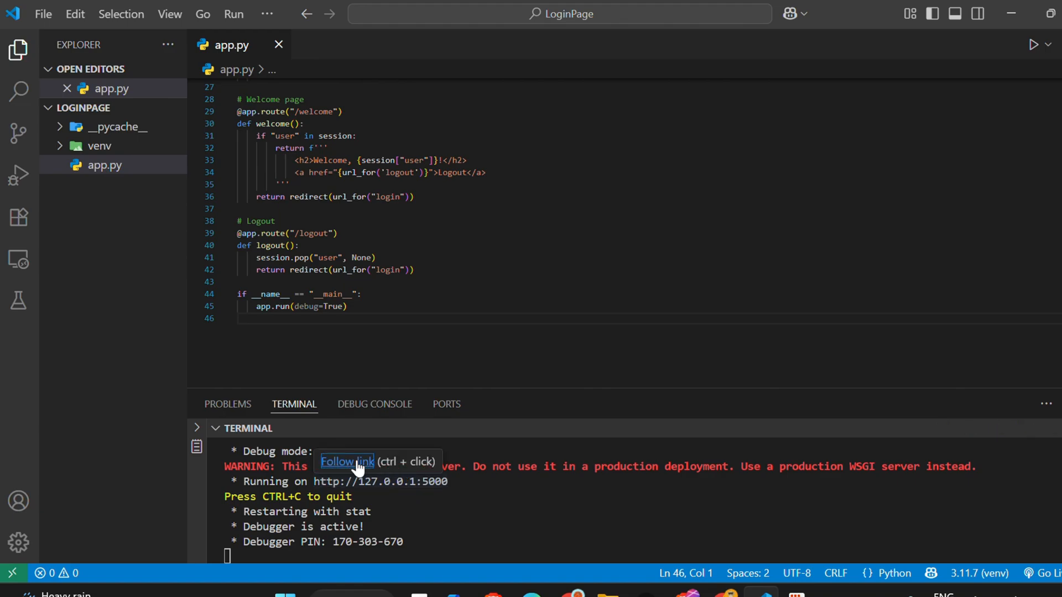
pyautogui.click(346, 461)
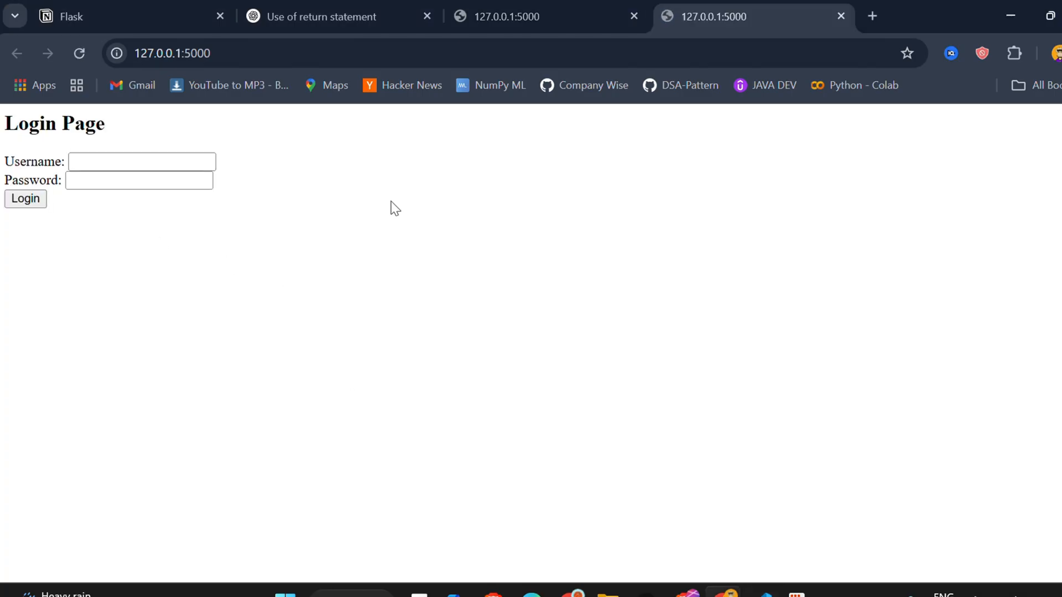